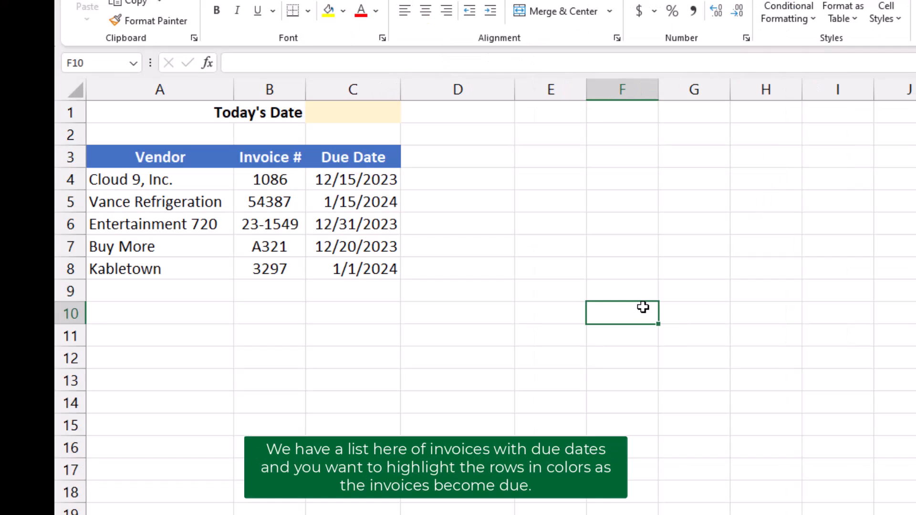
pyautogui.moveTo(592, 287)
pyautogui.write('=')
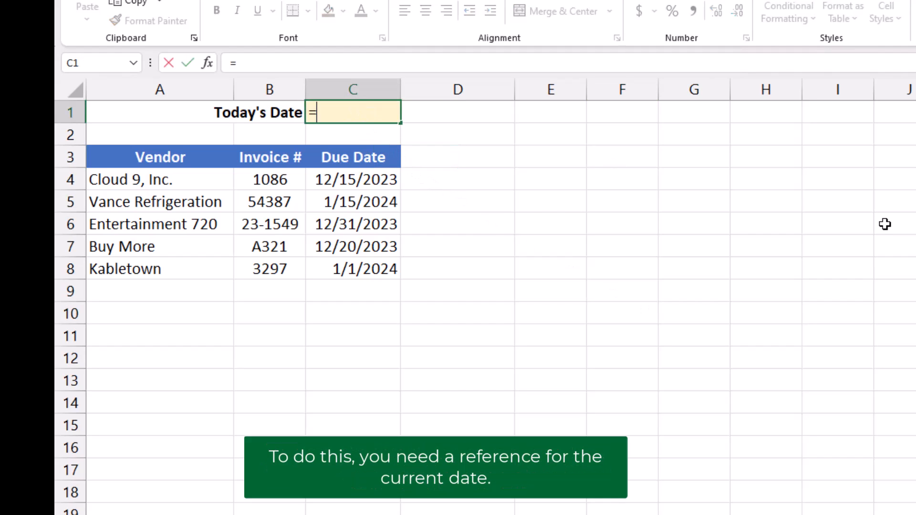
# Step: Enter =TODAY() in C1, then replace it with the fixed date 1/1/2024
pyautogui.write('TODAY(')
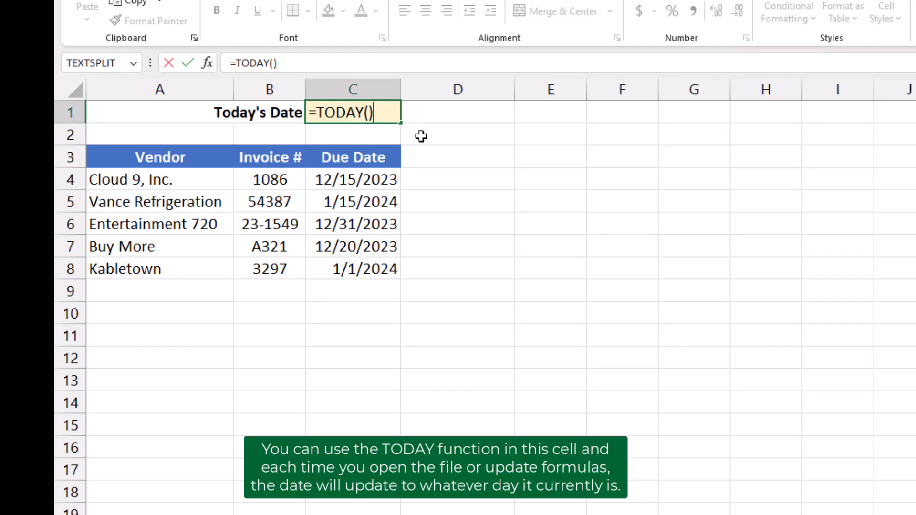
pyautogui.press('Return')
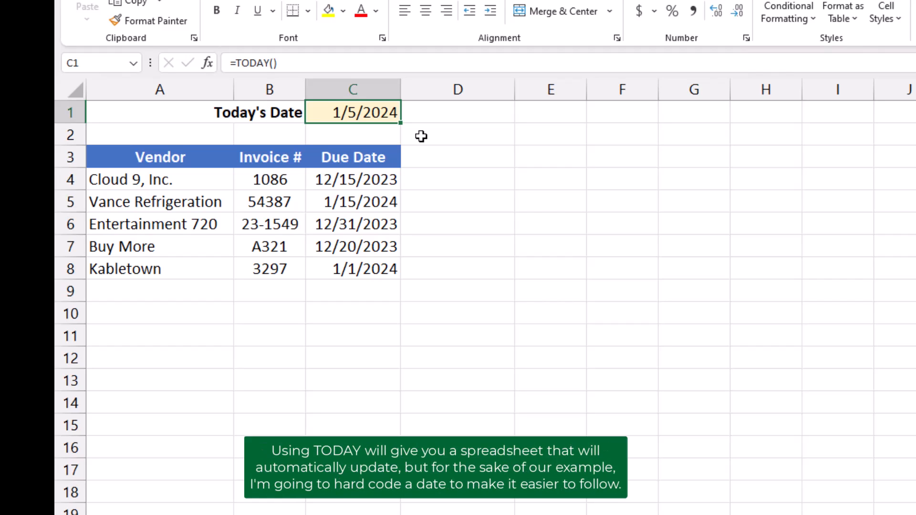
pyautogui.write('1/1/')
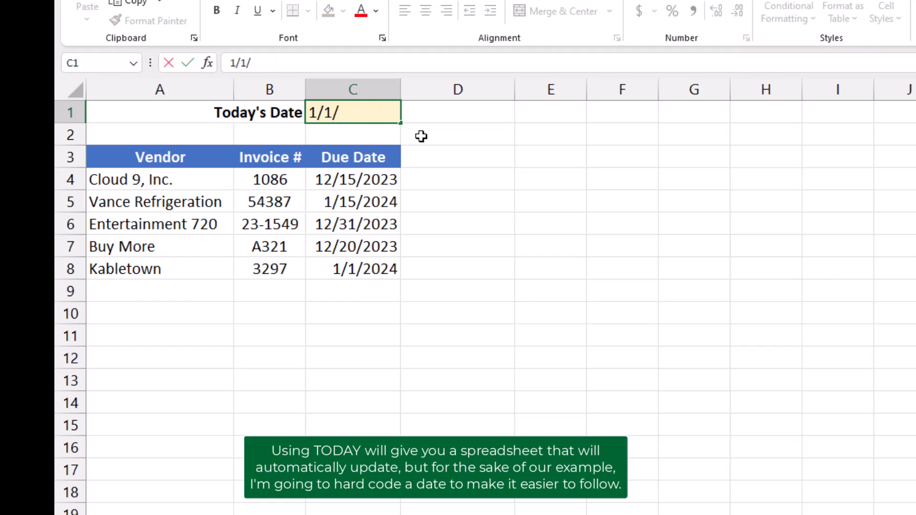
pyautogui.write('2024')
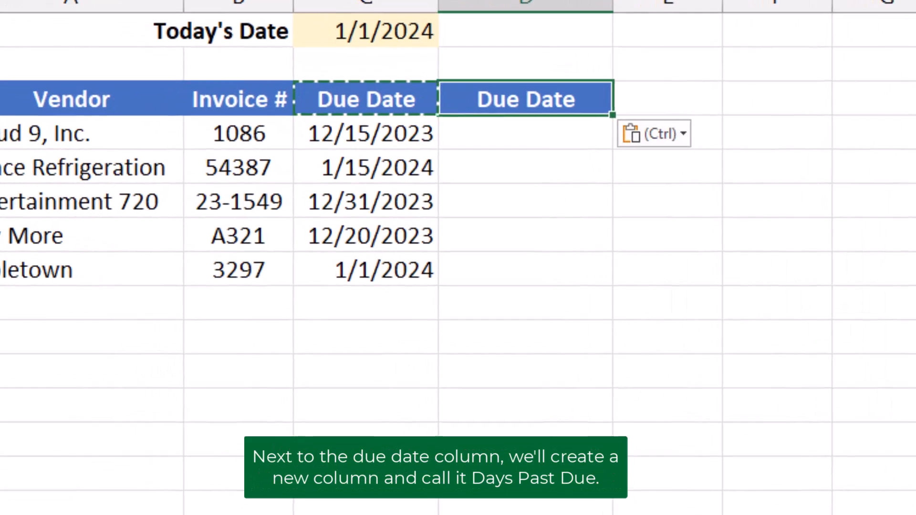
# Step: Add a 'Days Past Due' header in D3 and the formula =$C$1-C4 in D4, filled down to D8
pyautogui.write('Days Past Due')
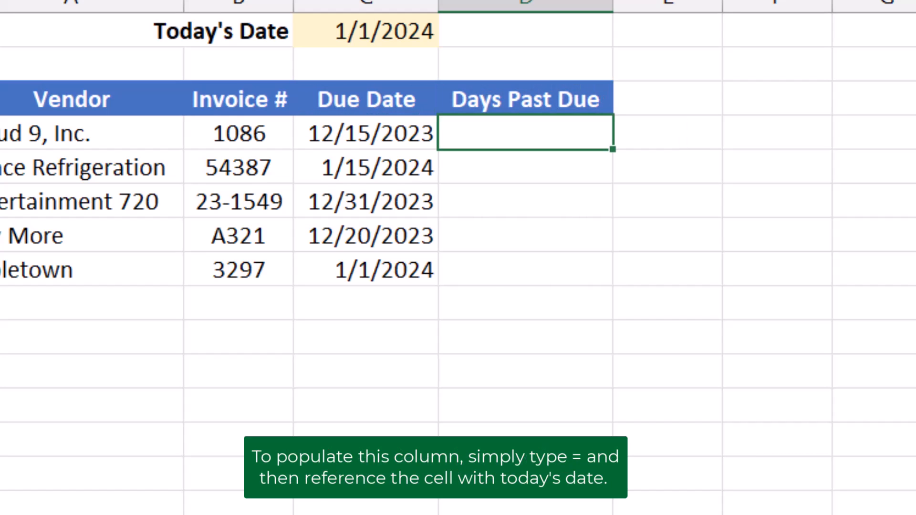
pyautogui.write('=')
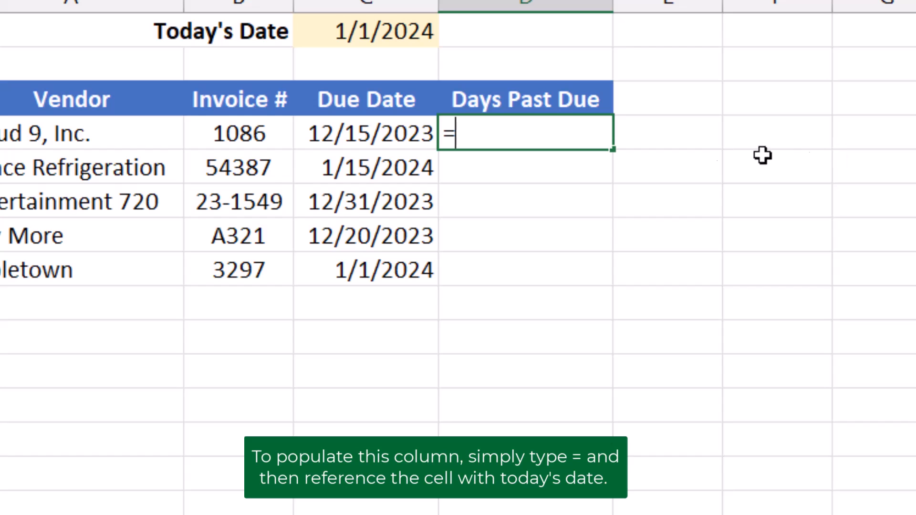
pyautogui.click(365, 31)
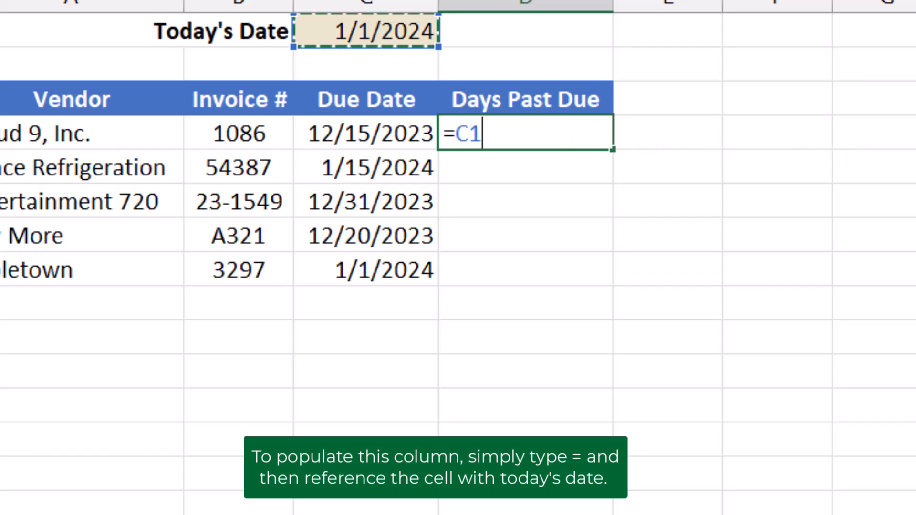
pyautogui.press('F4')
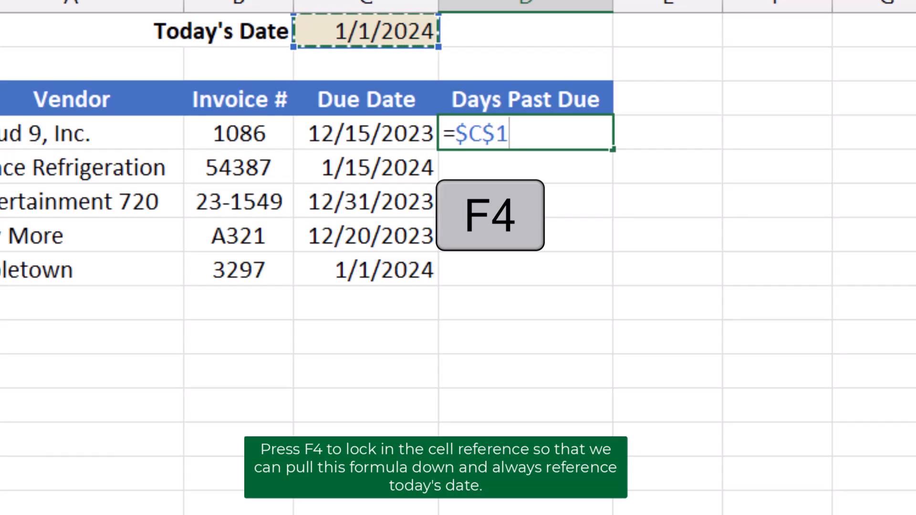
pyautogui.press('f4')
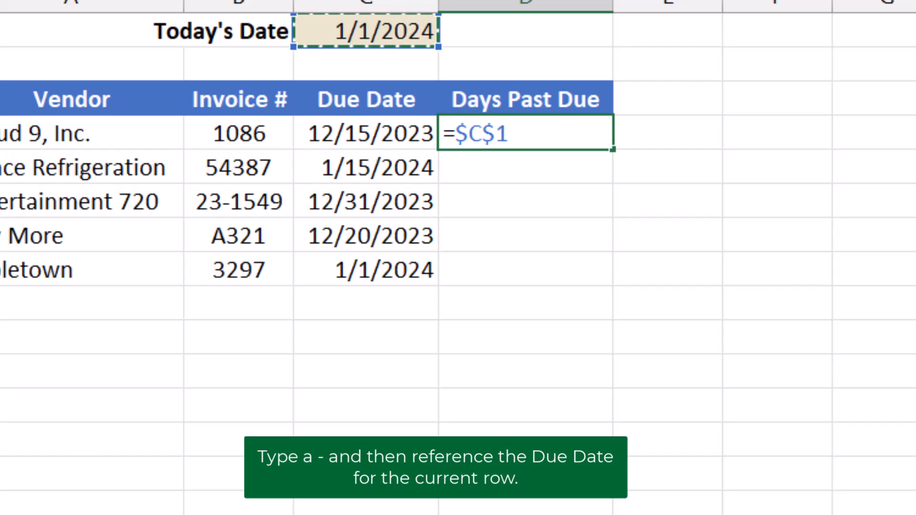
pyautogui.write('-')
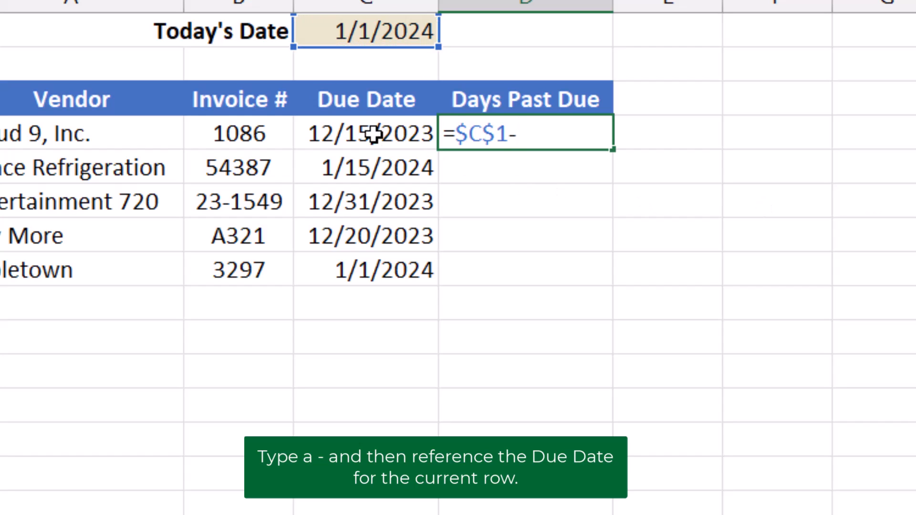
pyautogui.click(365, 134)
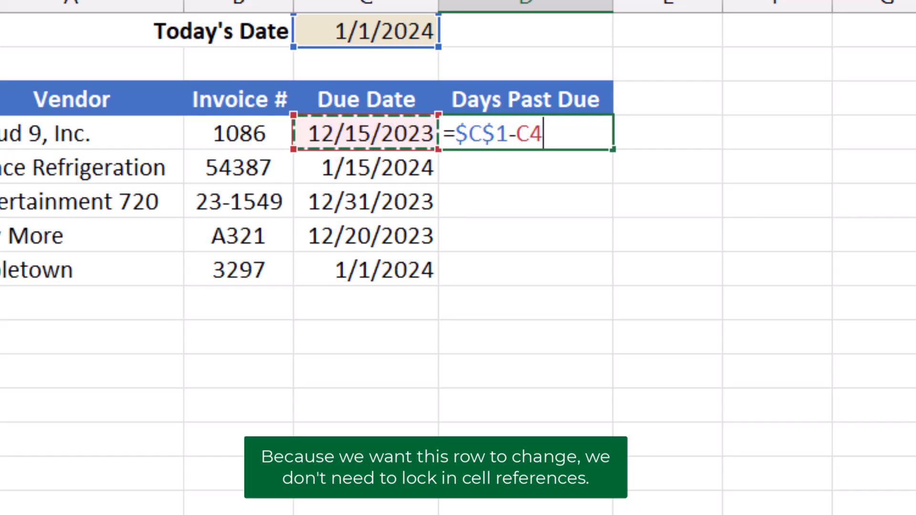
pyautogui.press('Return')
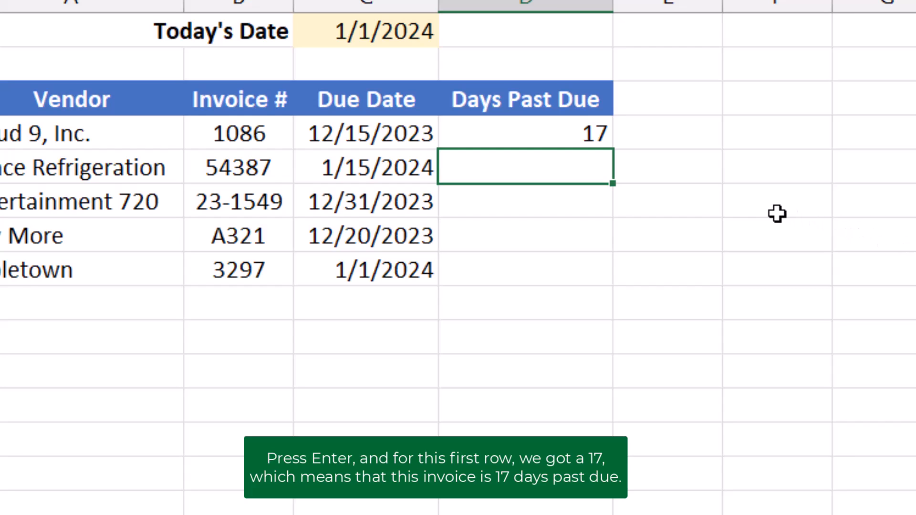
pyautogui.click(524, 134)
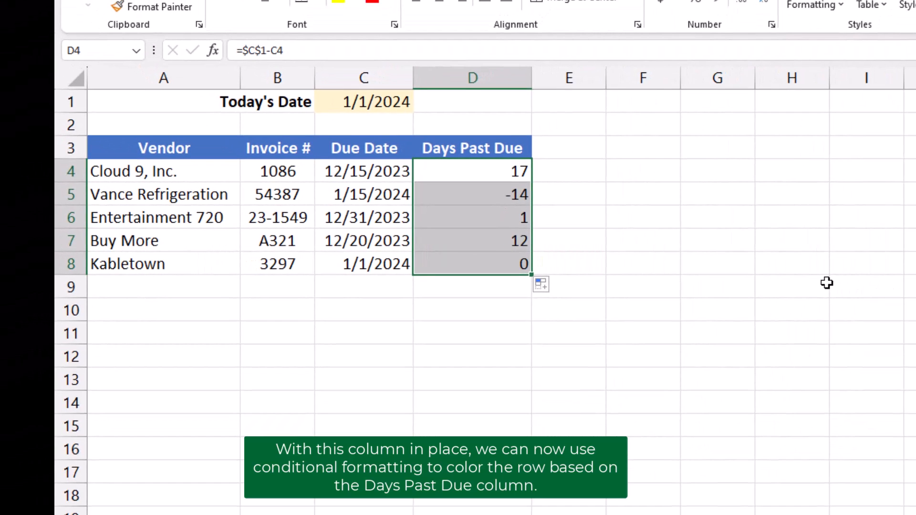
# Step: Select the Cloud 9, Inc. row and start a new conditional formatting rule
pyautogui.click(163, 172)
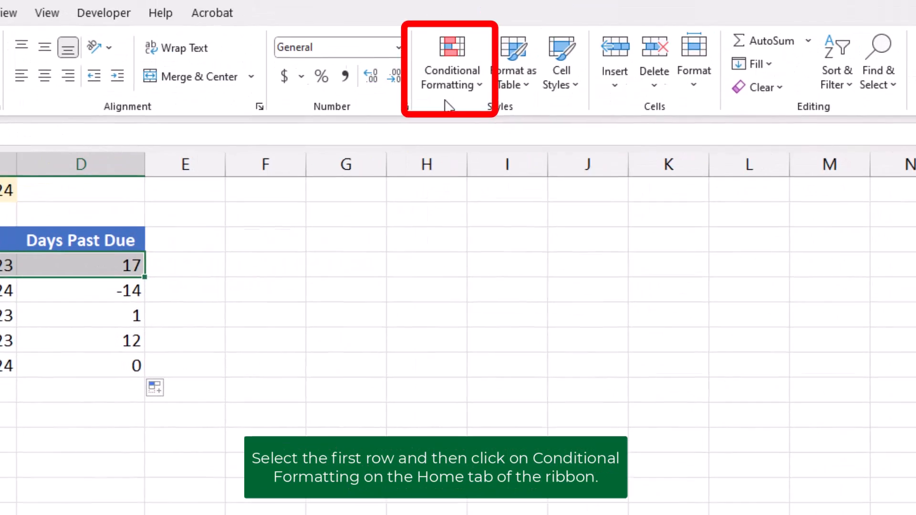
pyautogui.click(450, 64)
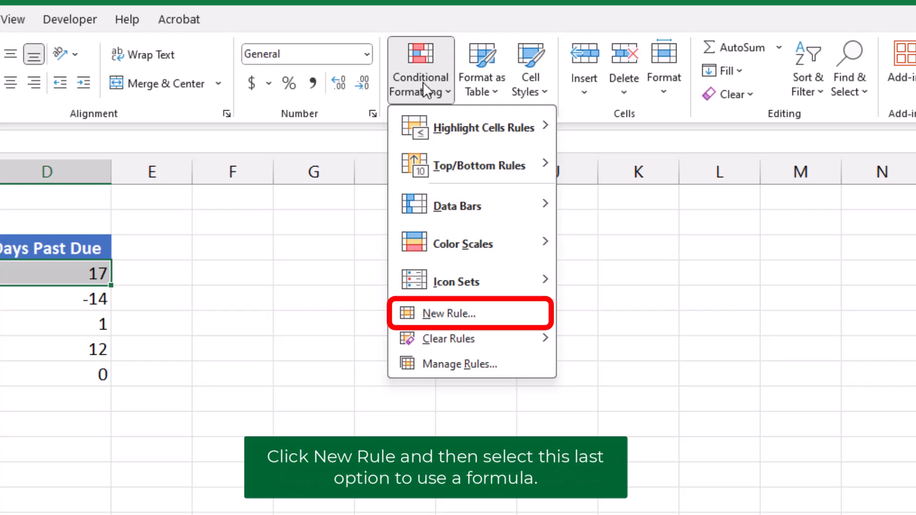
pyautogui.moveTo(453, 323)
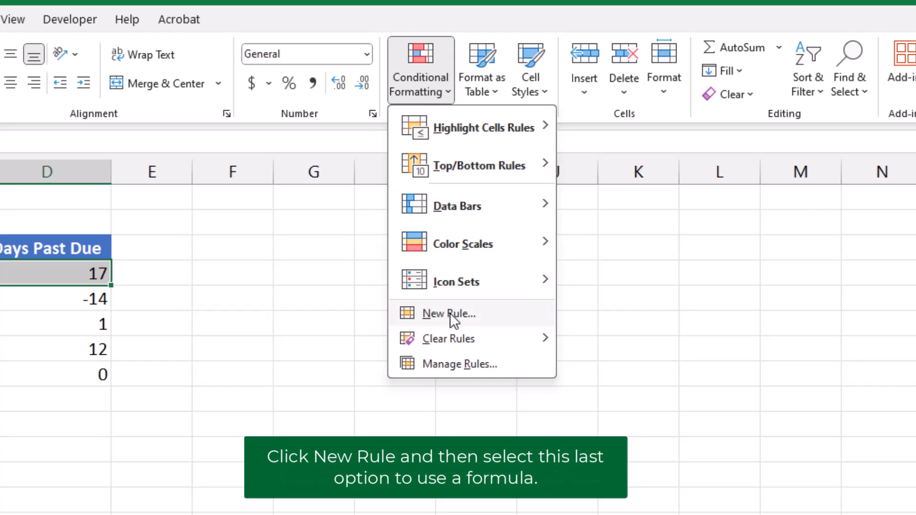
pyautogui.click(449, 314)
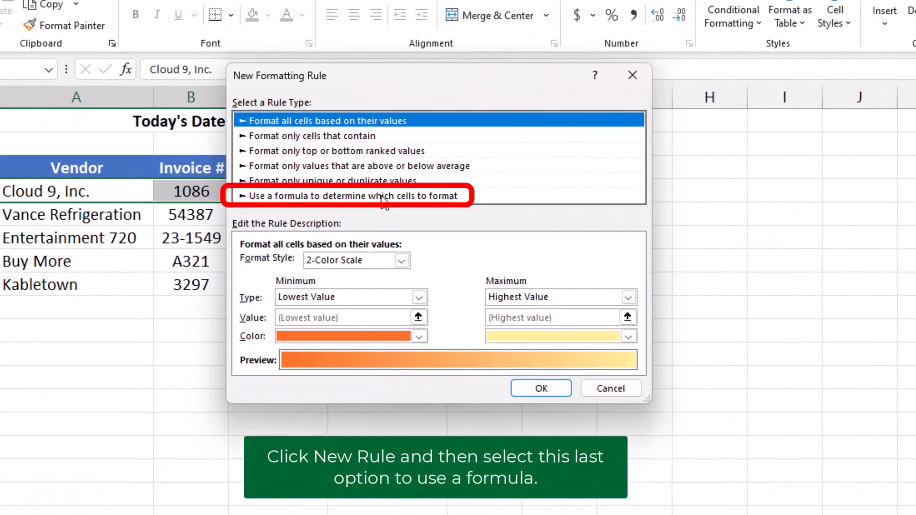
# Step: Create a formula-based rule with condition =$D4>10, locking only column D
pyautogui.click(354, 196)
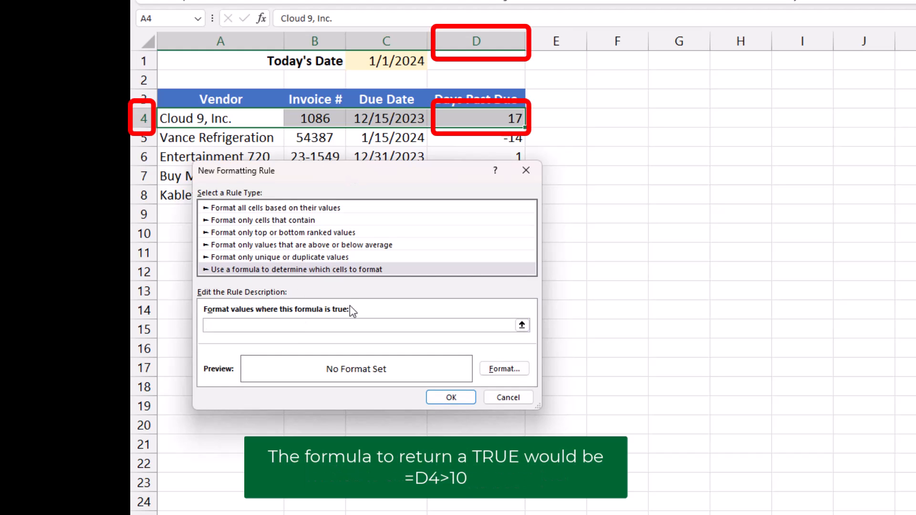
pyautogui.write('=D4')
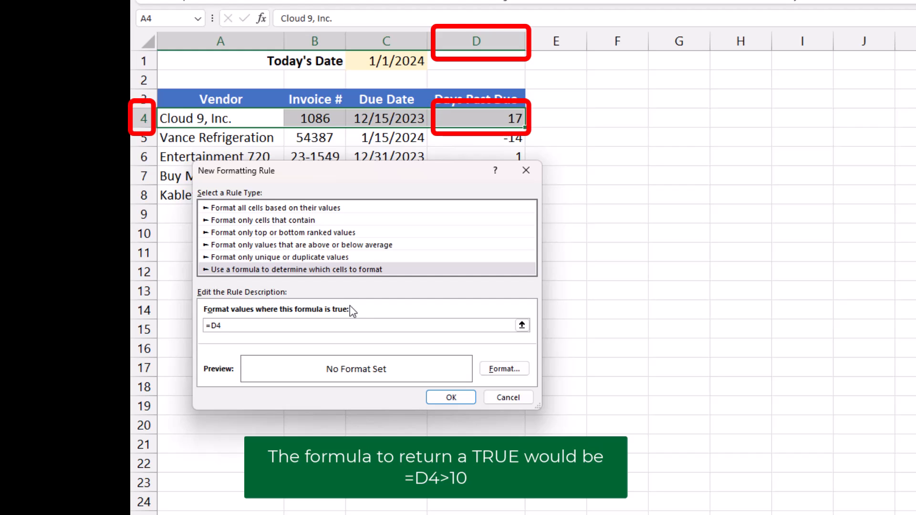
pyautogui.write('>10')
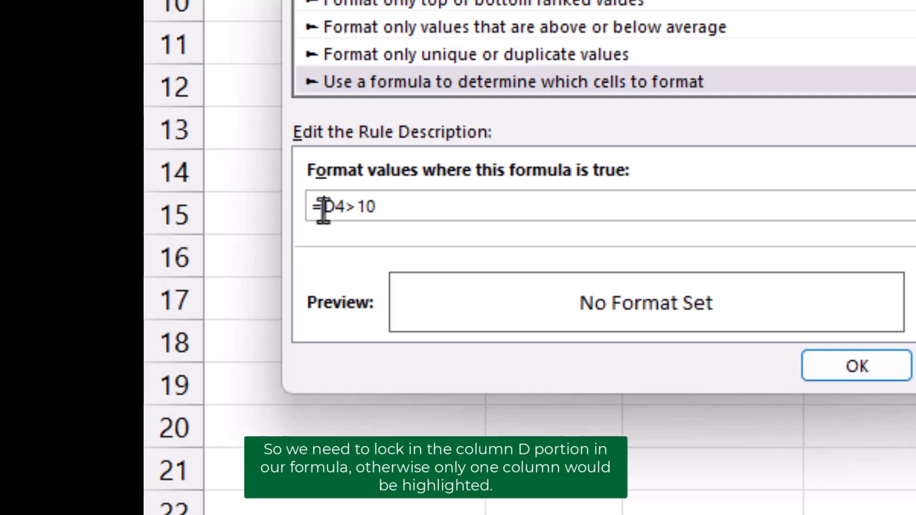
pyautogui.moveTo(567, 245)
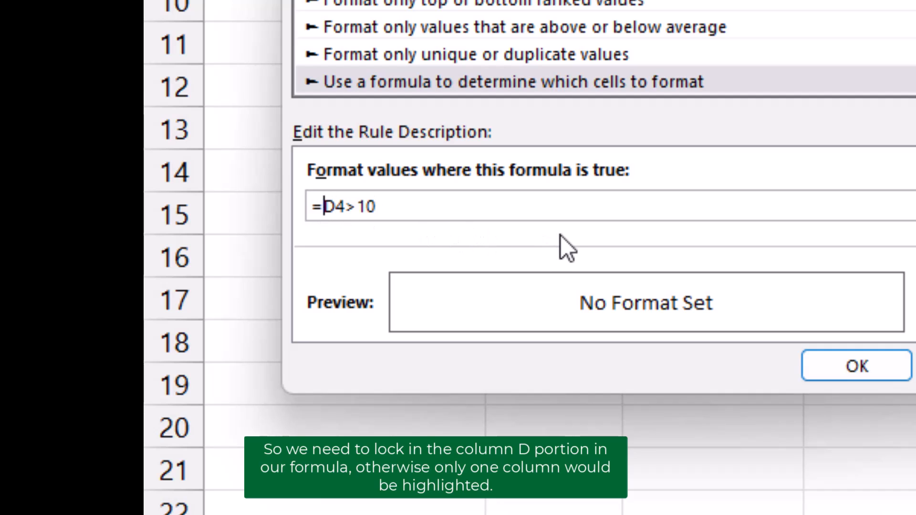
pyautogui.write('$')
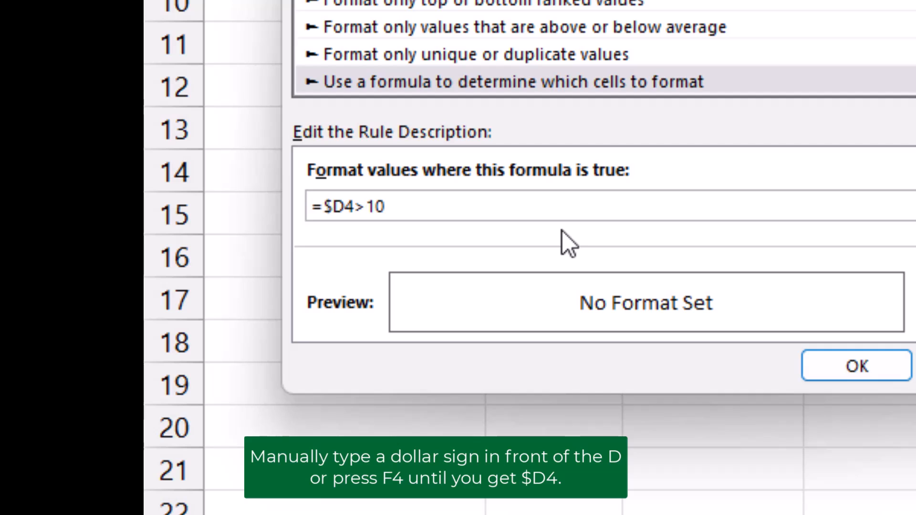
pyautogui.press('F4')
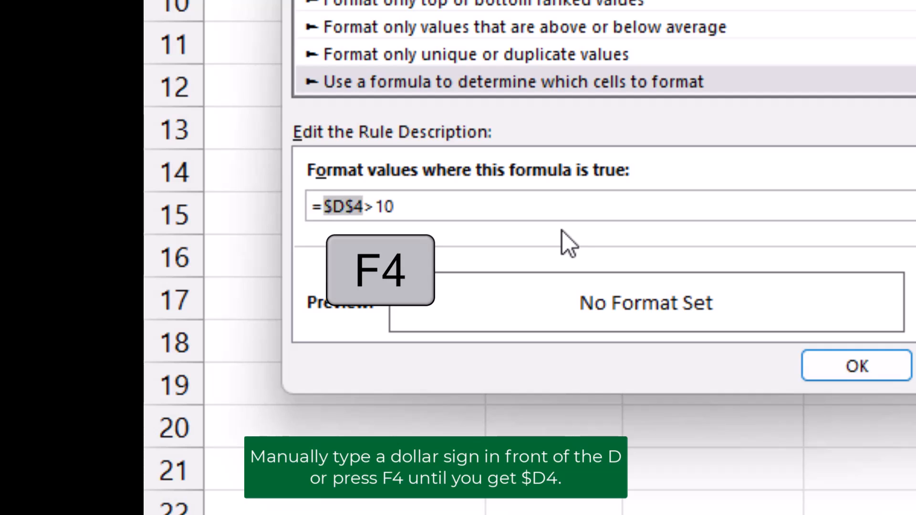
pyautogui.press('f4')
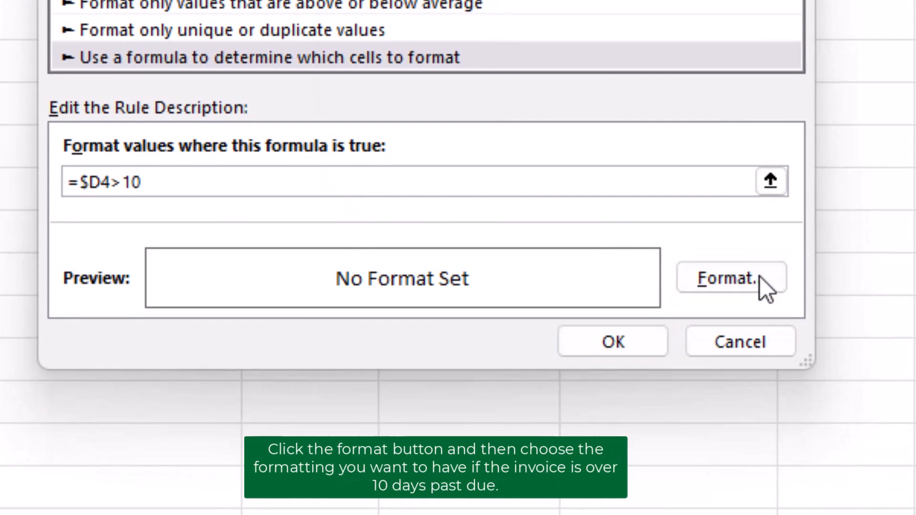
pyautogui.click(729, 278)
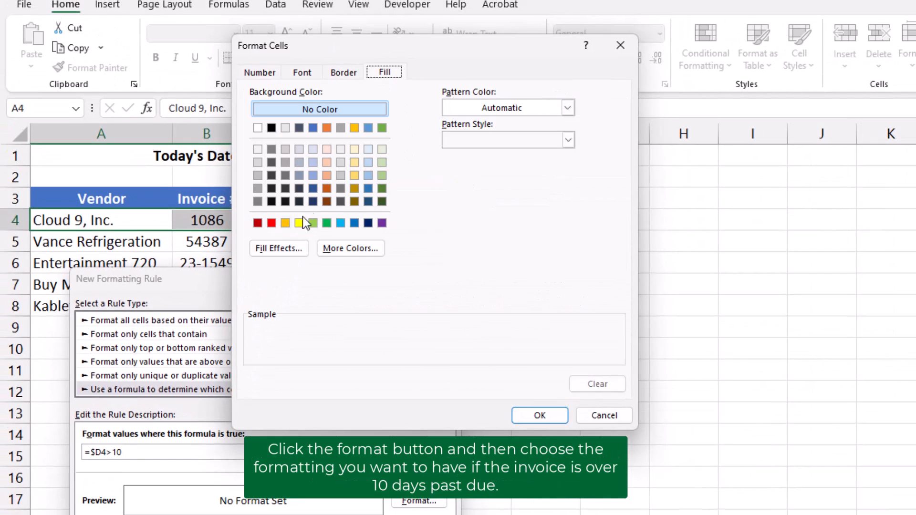
# Step: Give the =$D4>10 rule a red fill and save it
pyautogui.click(271, 223)
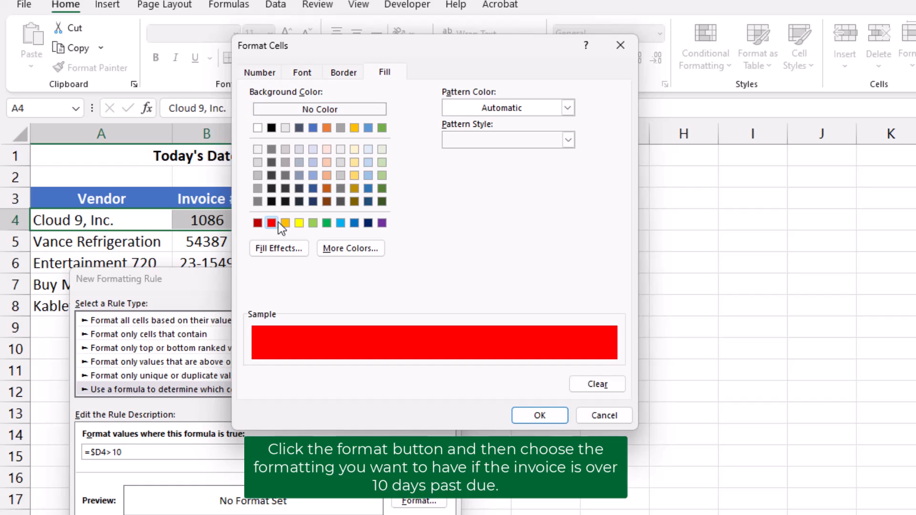
pyautogui.click(538, 415)
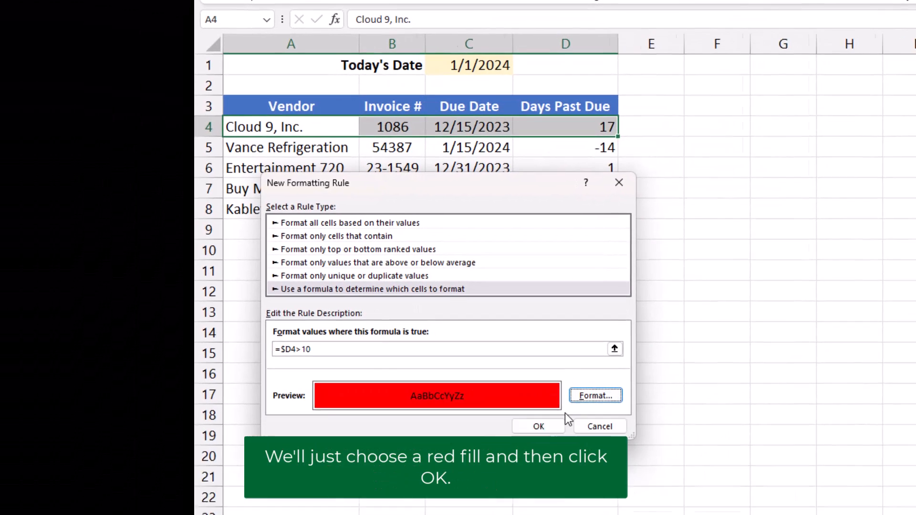
pyautogui.click(538, 426)
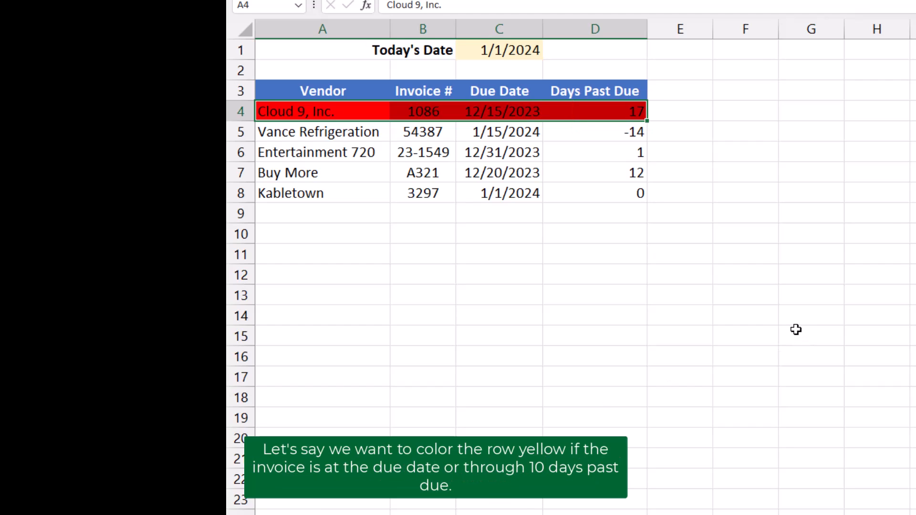
pyautogui.moveTo(772, 326)
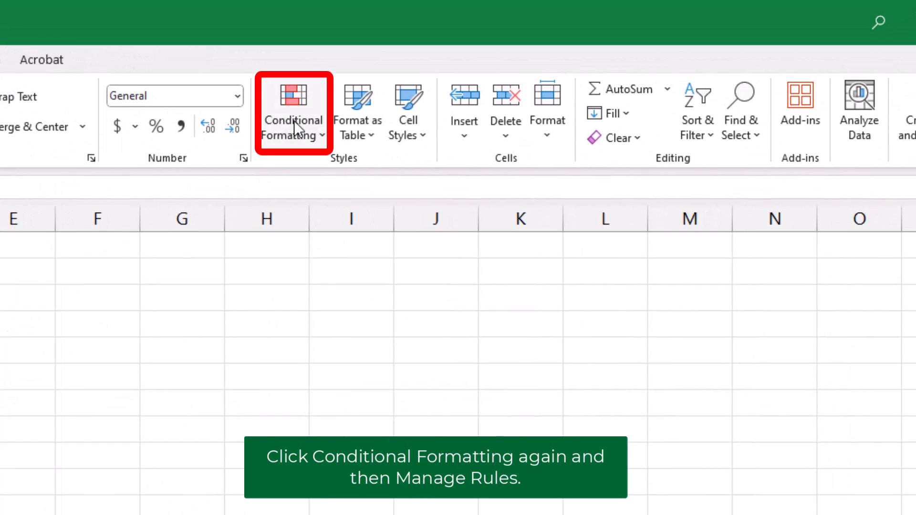
# Step: Open Manage Rules and duplicate the red =$D4>10 rule
pyautogui.click(294, 112)
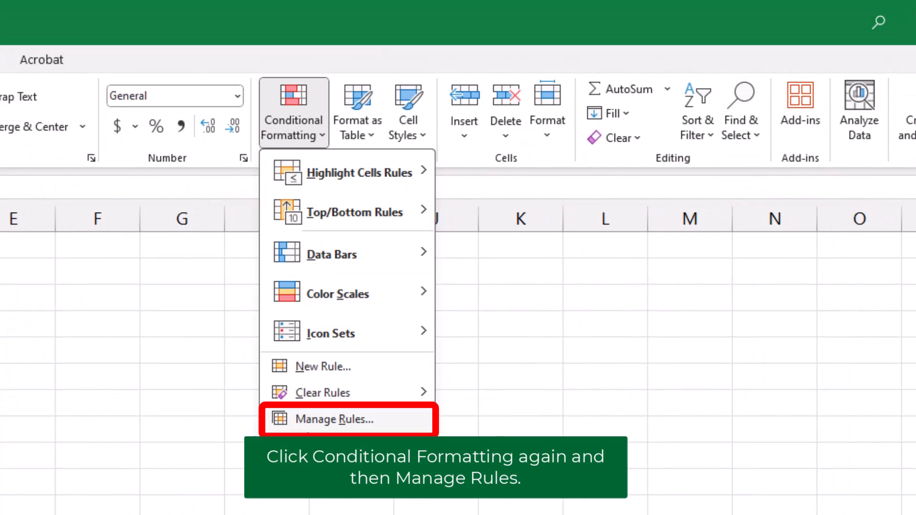
pyautogui.click(334, 419)
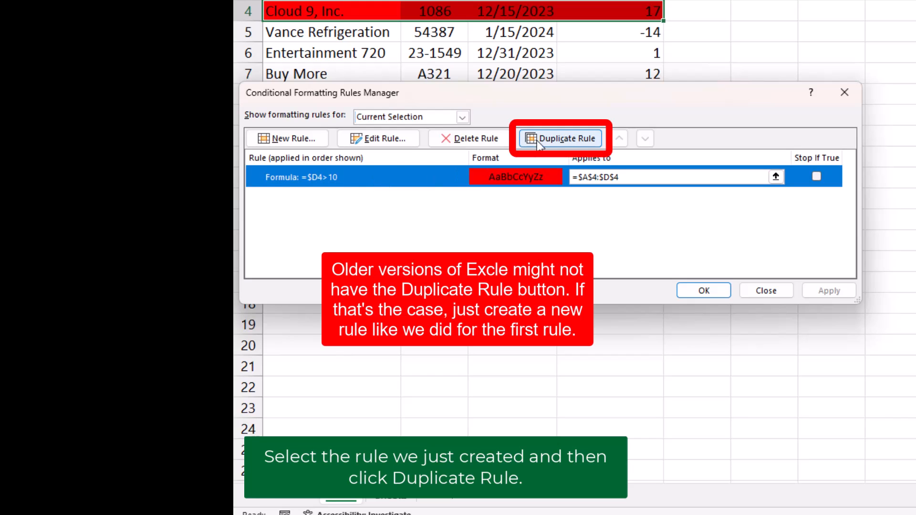
pyautogui.click(561, 138)
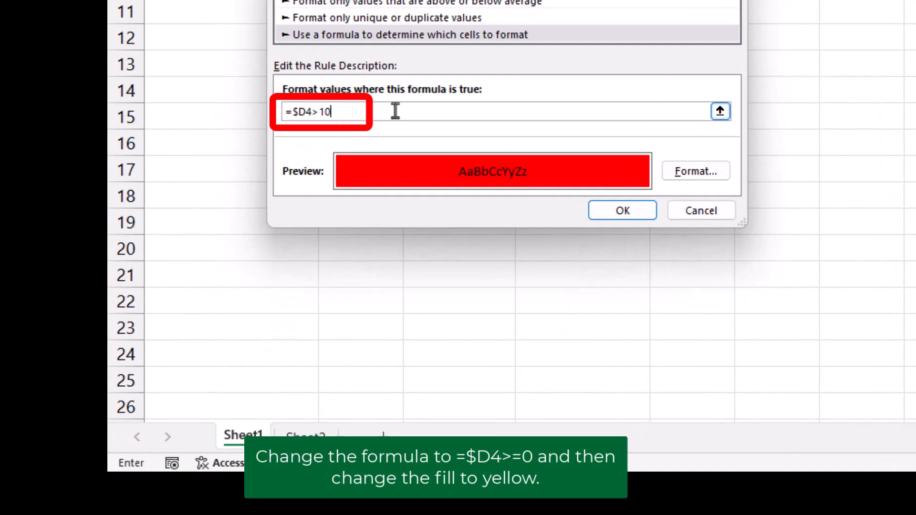
# Step: Change the copied rule to =$D4>=0 with a yellow fill and save it
pyautogui.press('Backspace')
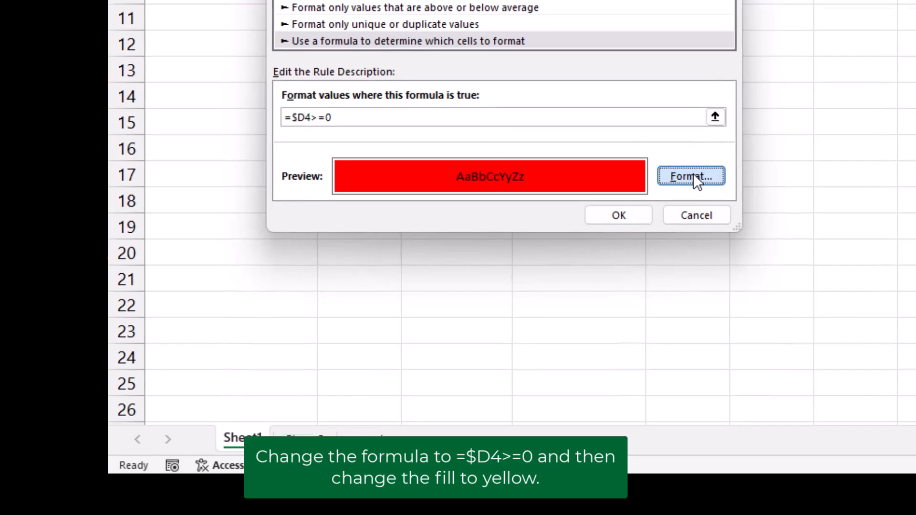
pyautogui.click(690, 177)
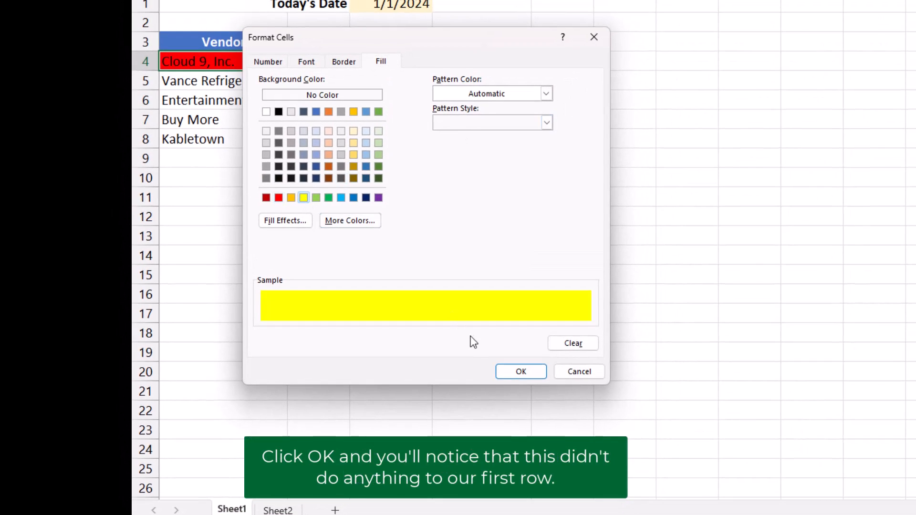
pyautogui.click(520, 372)
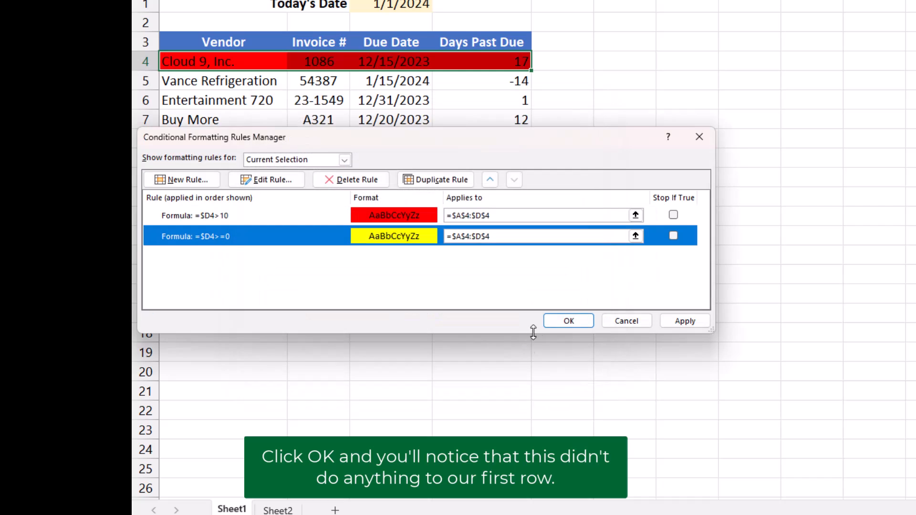
pyautogui.click(567, 321)
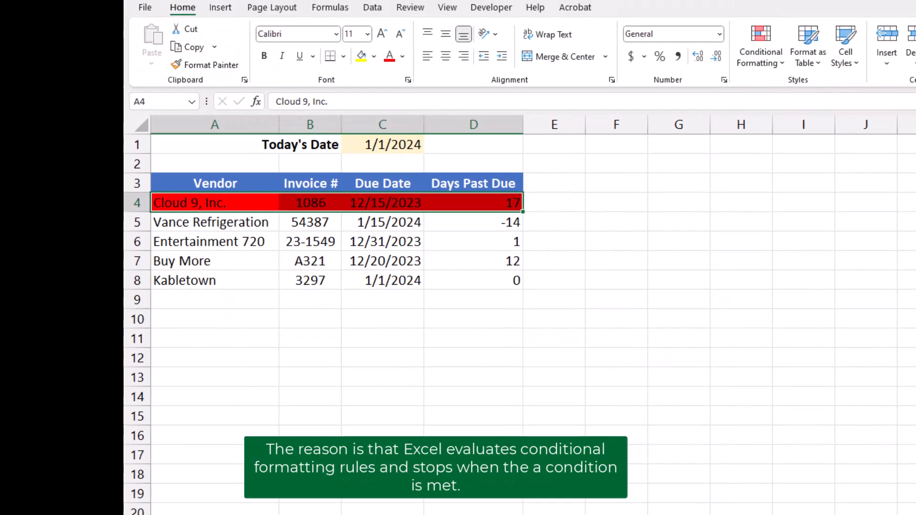
# Step: In Manage Rules, move the red =$D4>10 rule above the yellow =$D4>=0 rule
pyautogui.click(760, 46)
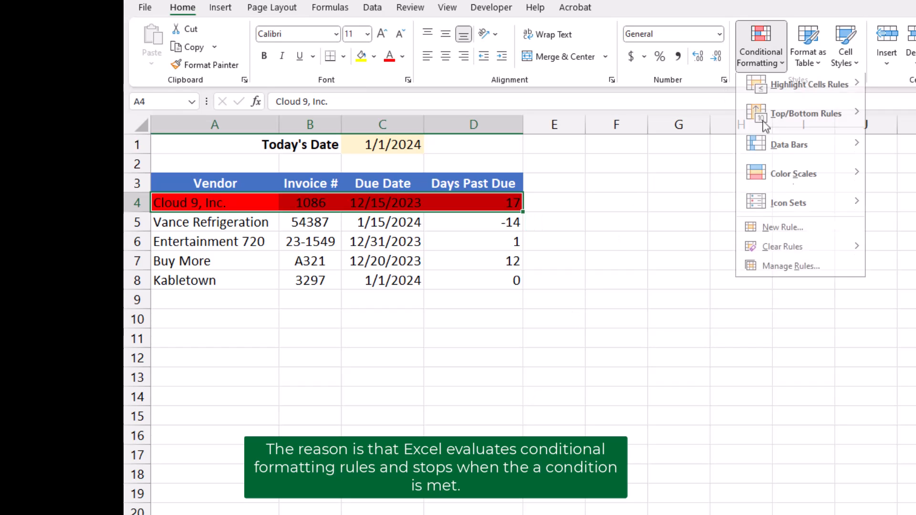
pyautogui.click(791, 265)
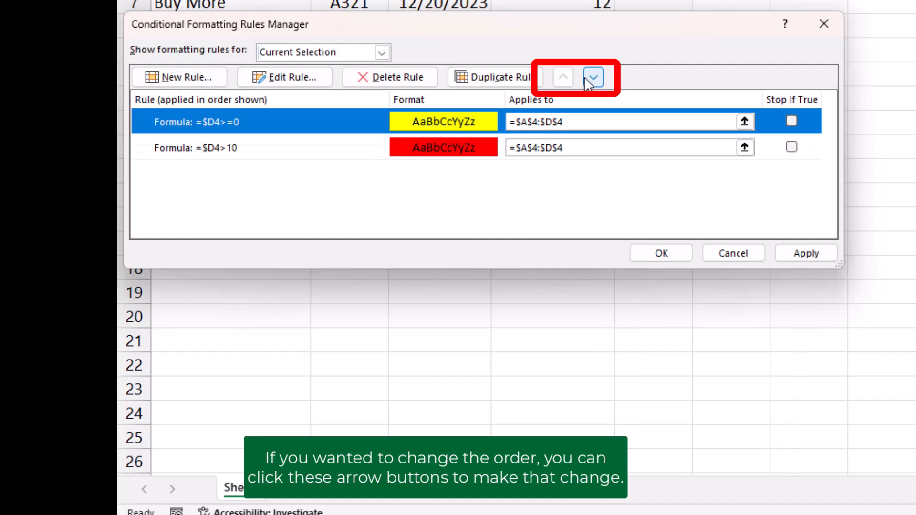
pyautogui.click(593, 77)
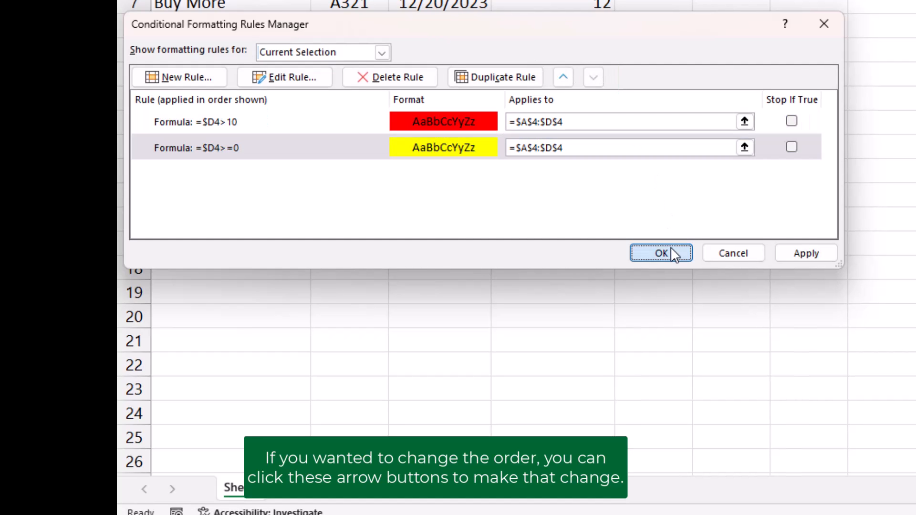
pyautogui.click(661, 253)
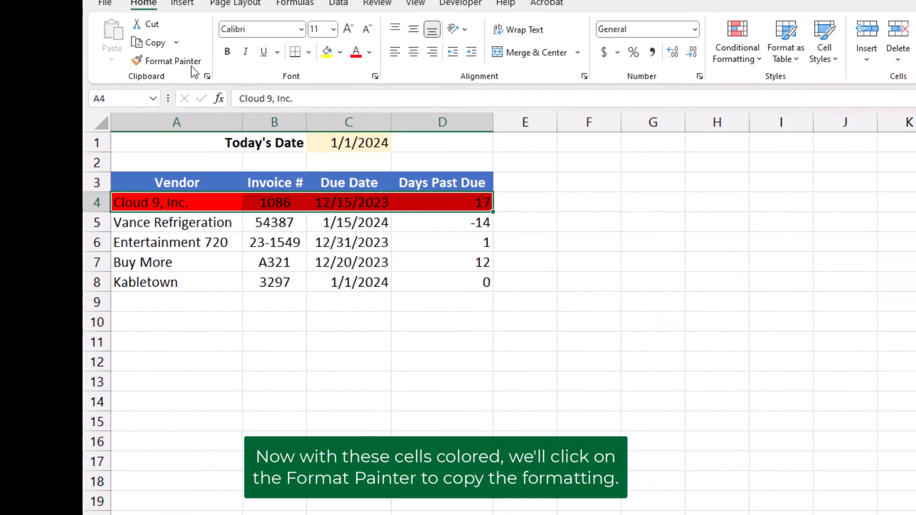
# Step: Format-paint row 4's conditional formatting onto invoice rows 5 through 8
pyautogui.click(172, 61)
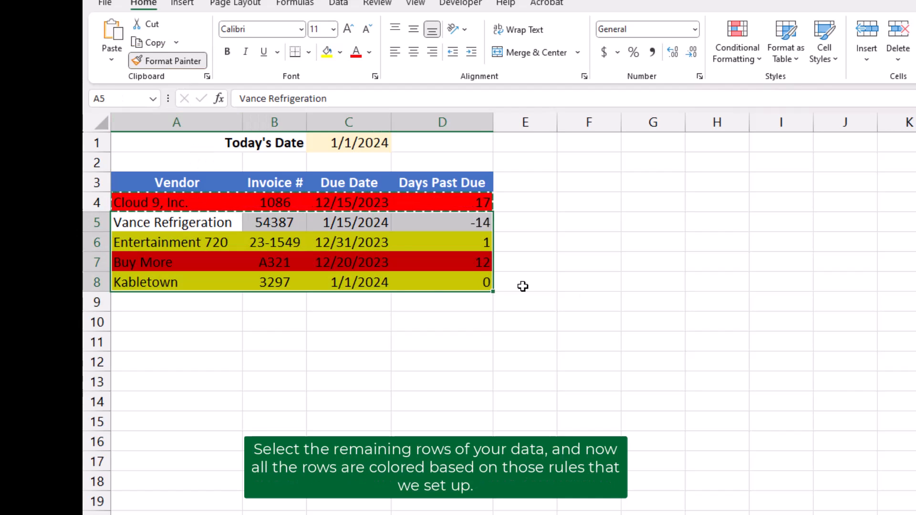
pyautogui.click(717, 281)
pyautogui.write('12/')
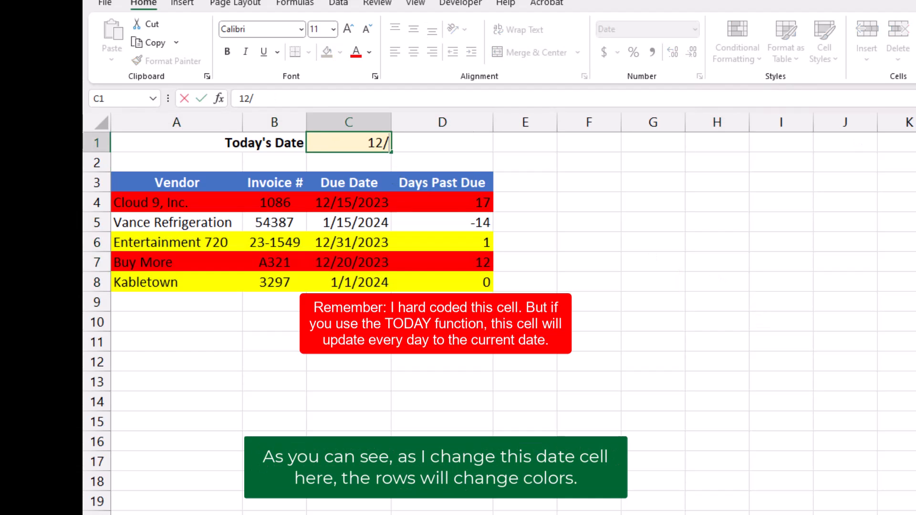
# Step: Enter 12/15/2023 as Today's Date in C1
pyautogui.press('enter')
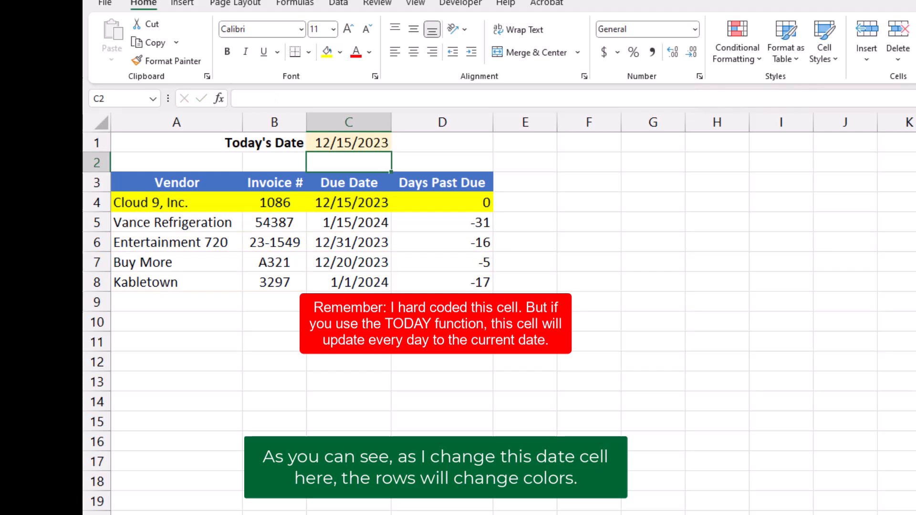